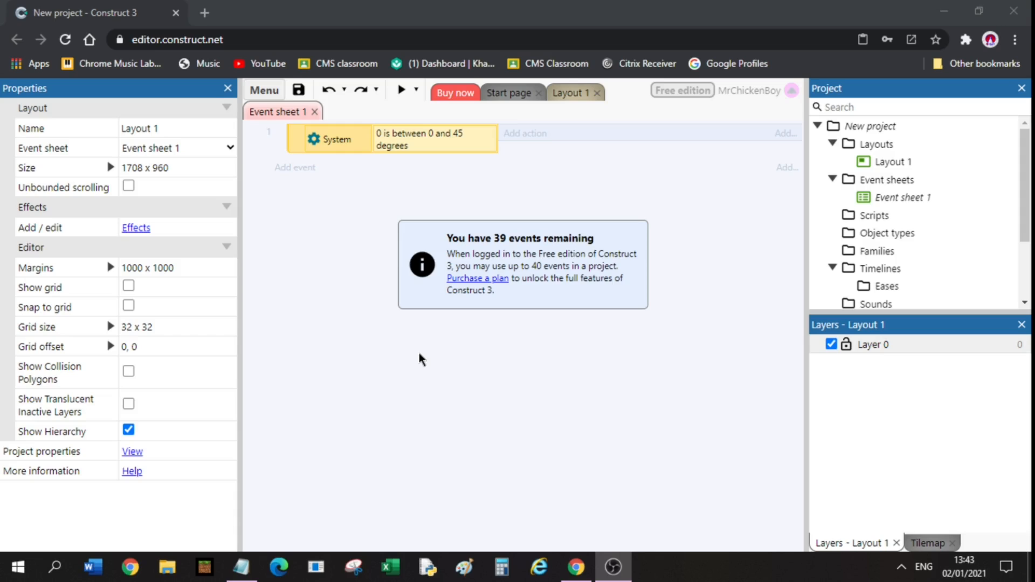
{"action": "mouse_move", "coordinate": [336, 165]}
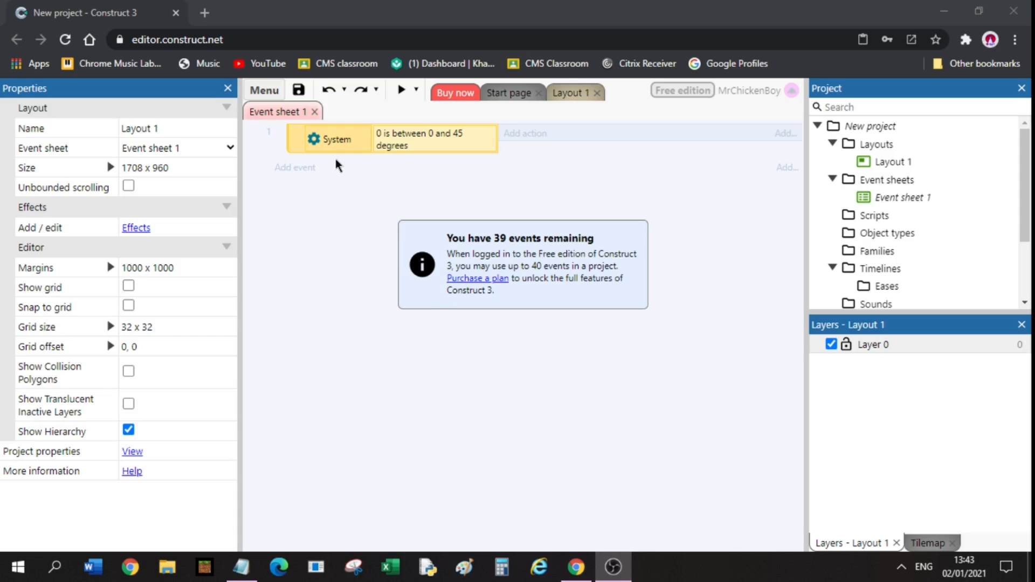
{"action": "mouse_move", "coordinate": [292, 165]}
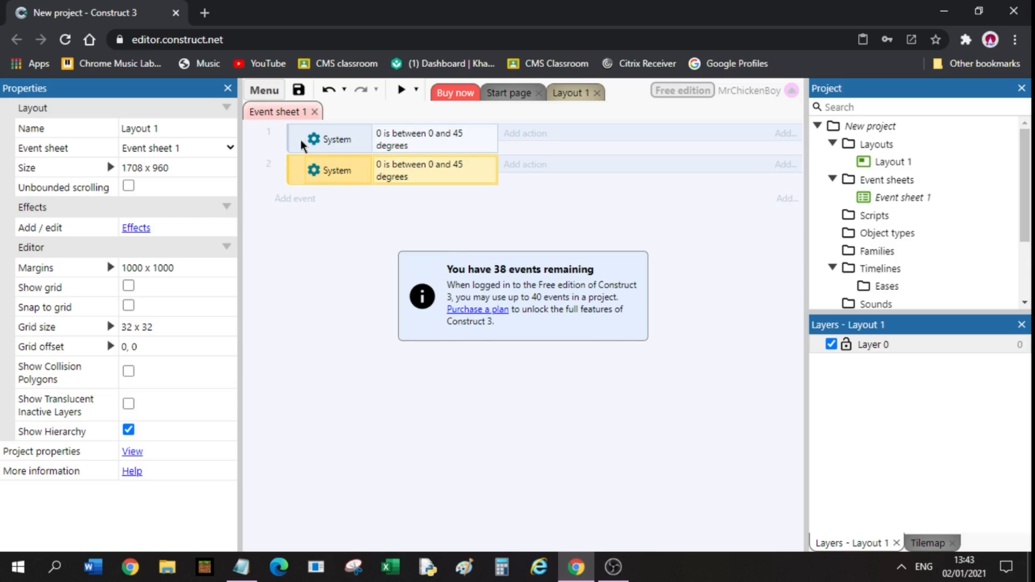
Step: Scroll down Event sheet 1 past the 39 pasted 'System: 0 is between 0 and 45 degrees' events
{"action": "scroll", "scroll_direction": "down", "scroll_amount": 3}
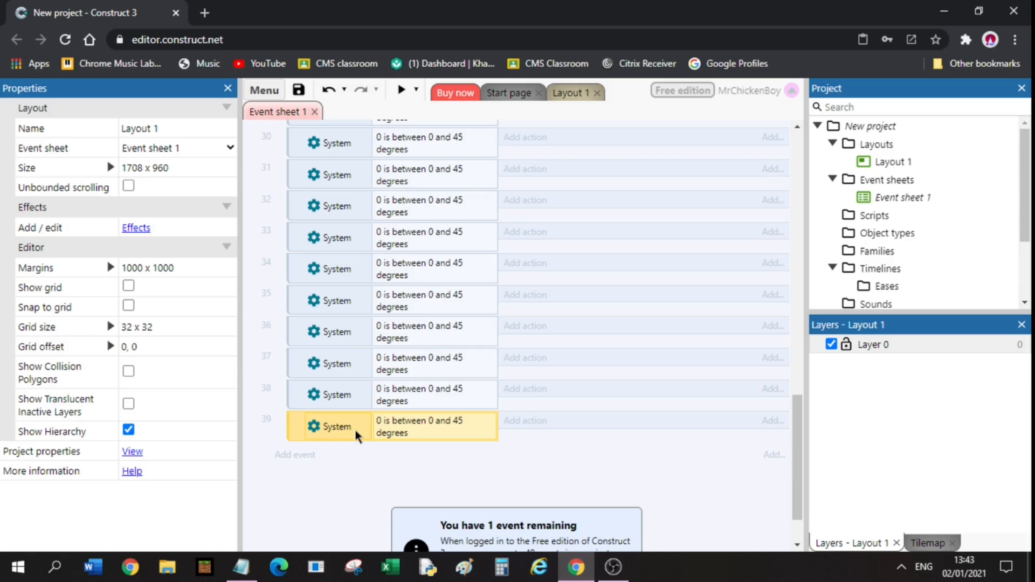
Step: Scroll up and down through the doubled sheet of 78 System events
{"action": "scroll", "scroll_direction": "up", "scroll_amount": 3}
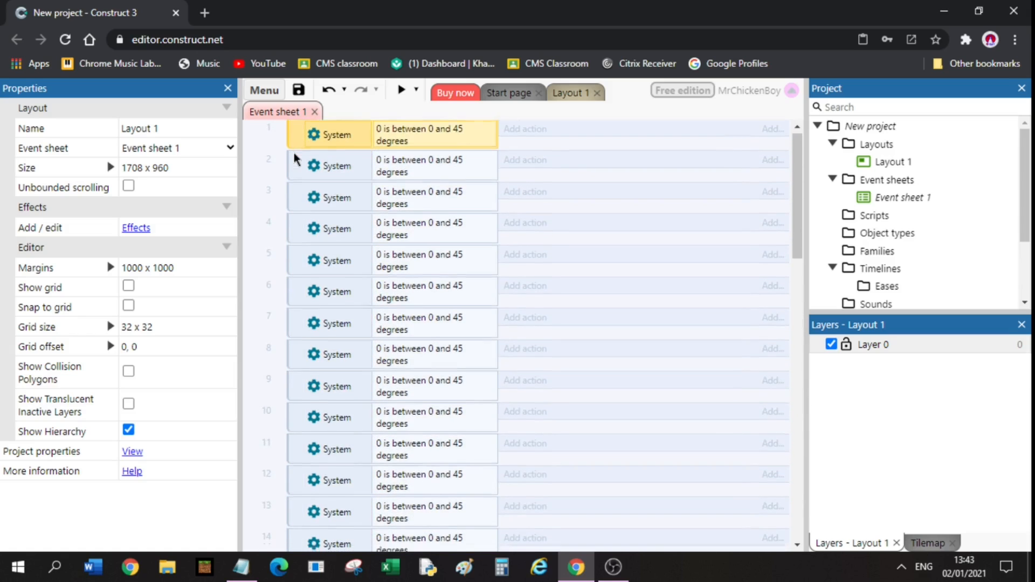
{"action": "scroll", "scroll_direction": "down", "scroll_amount": 3}
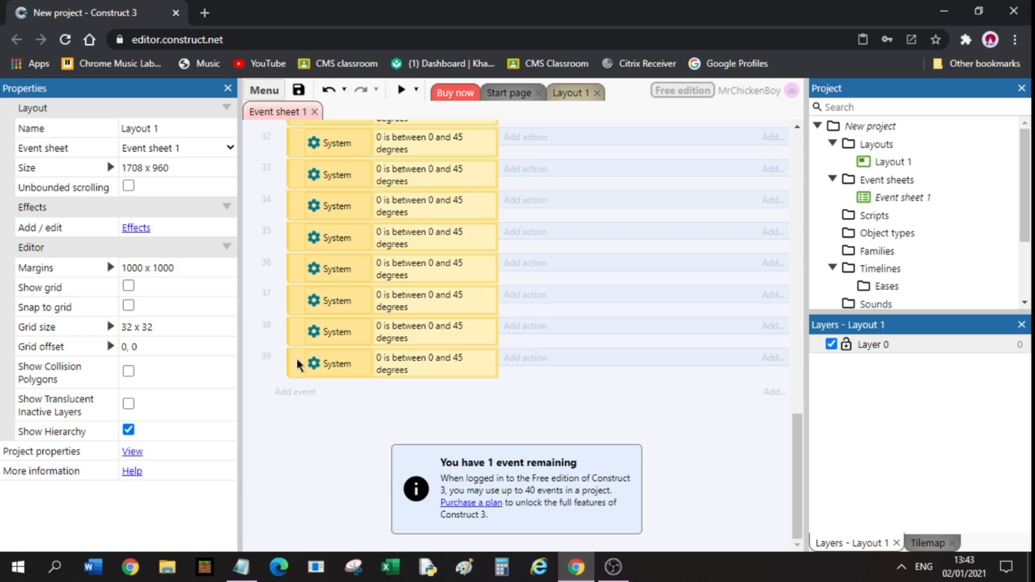
{"action": "scroll", "scroll_direction": "up", "scroll_amount": 3}
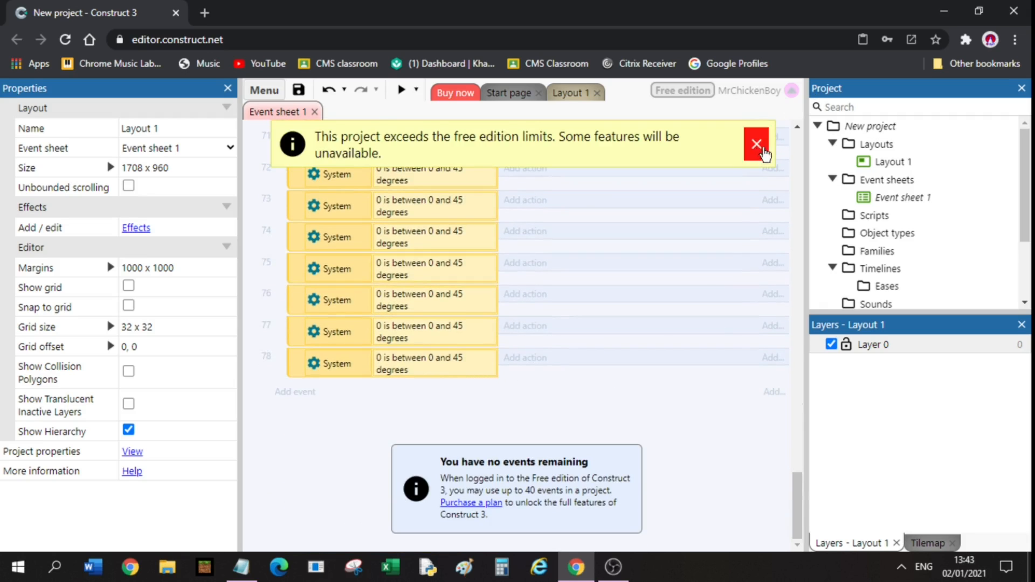
Step: Close the free edition limits banner and the Free edition limit dialog, scrolling the 78 events
{"action": "left_click", "coordinate": [756, 144]}
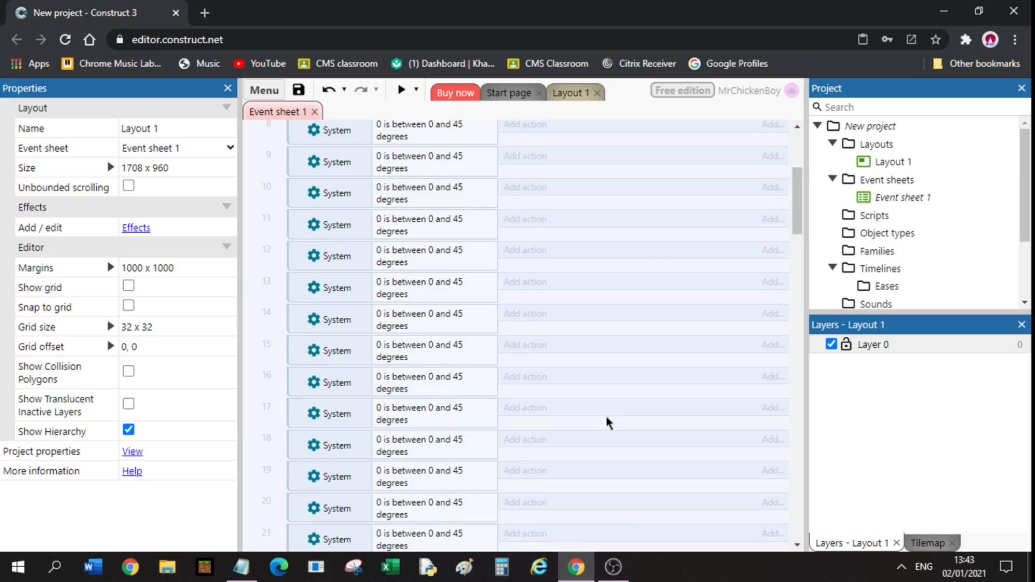
{"action": "scroll", "scroll_direction": "down", "scroll_amount": 3}
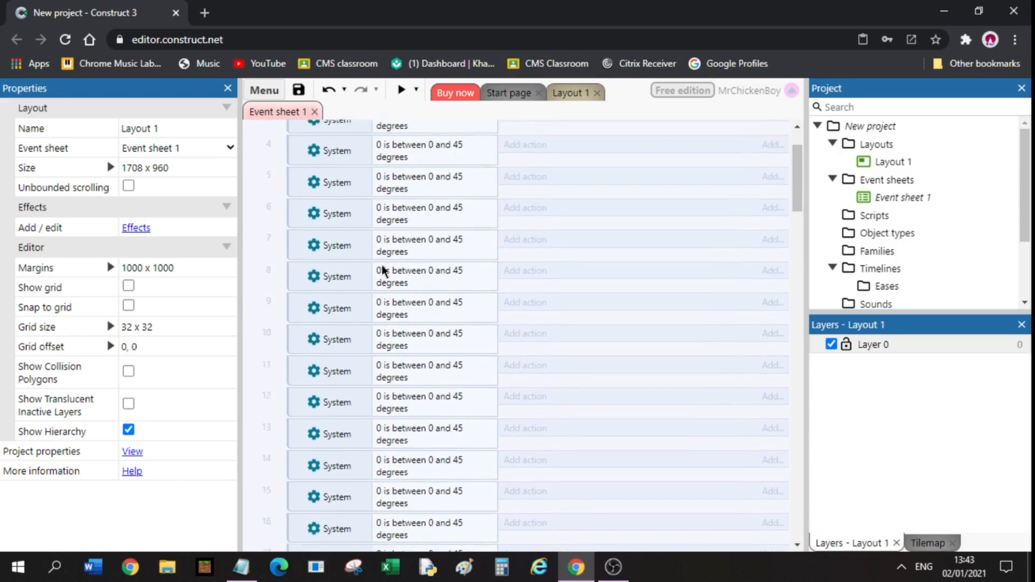
{"action": "scroll", "scroll_direction": "down", "scroll_amount": 3}
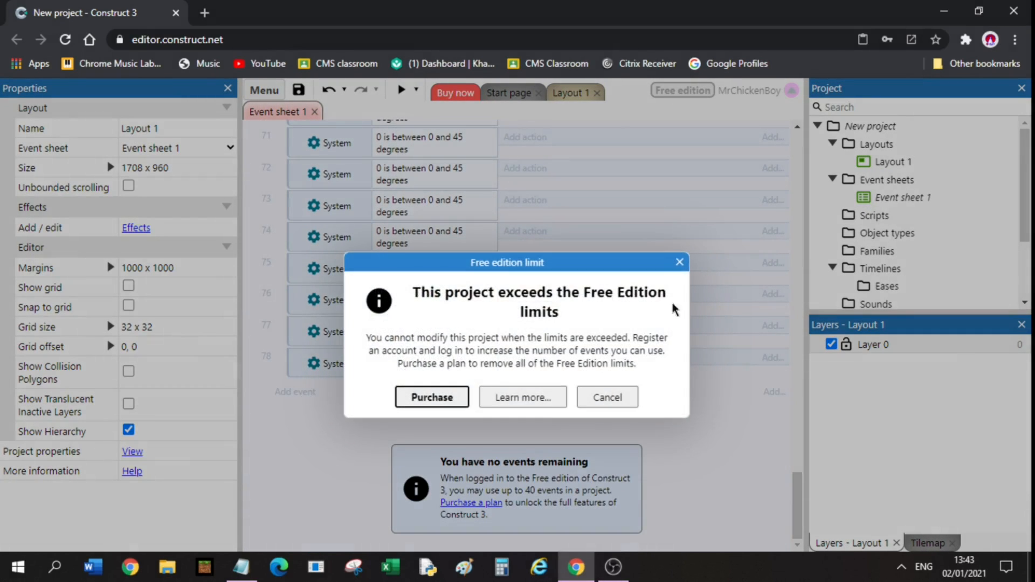
{"action": "left_click", "coordinate": [605, 397]}
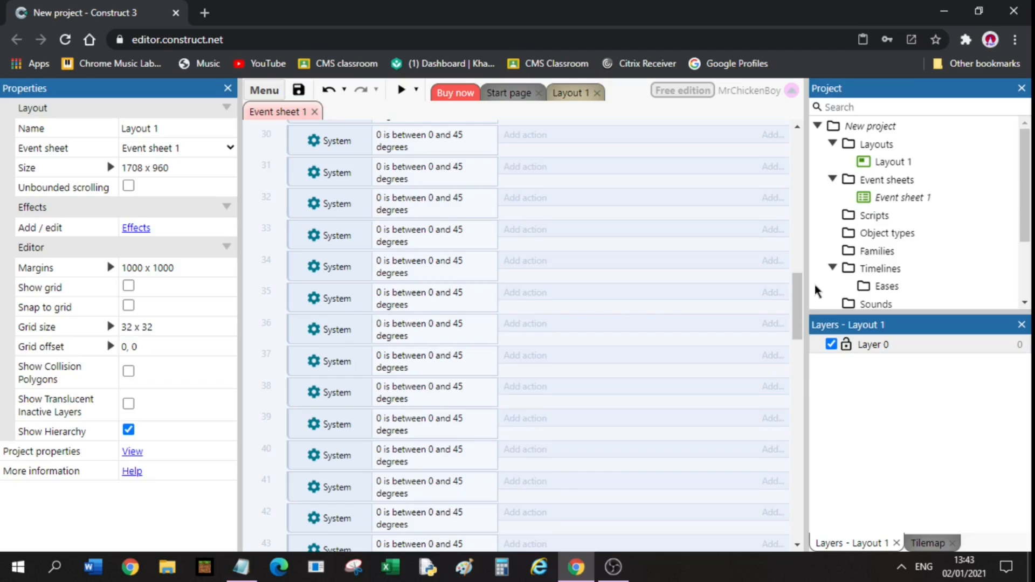
{"action": "scroll", "scroll_direction": "down", "scroll_amount": 3}
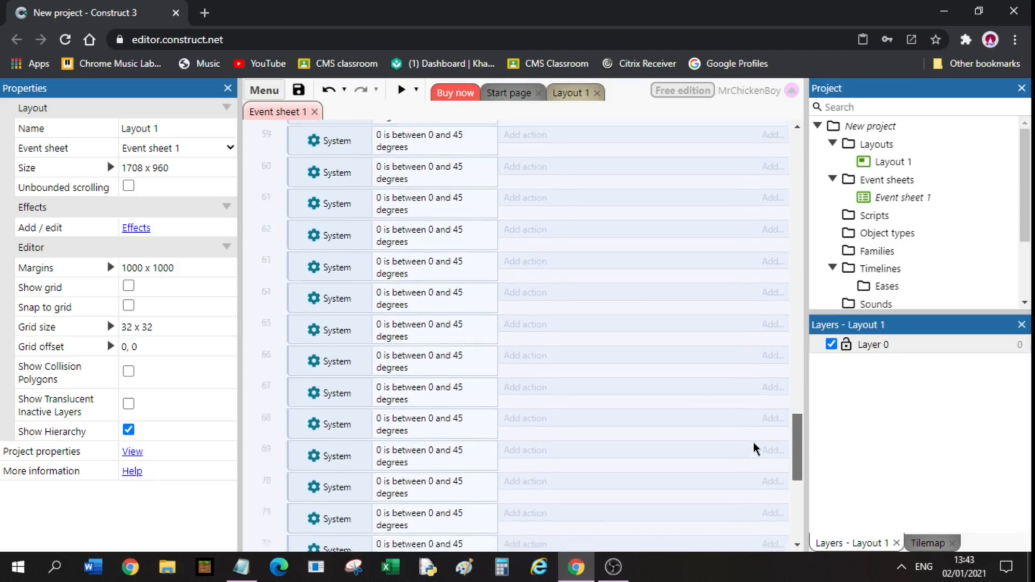
{"action": "scroll", "scroll_direction": "down", "scroll_amount": 3}
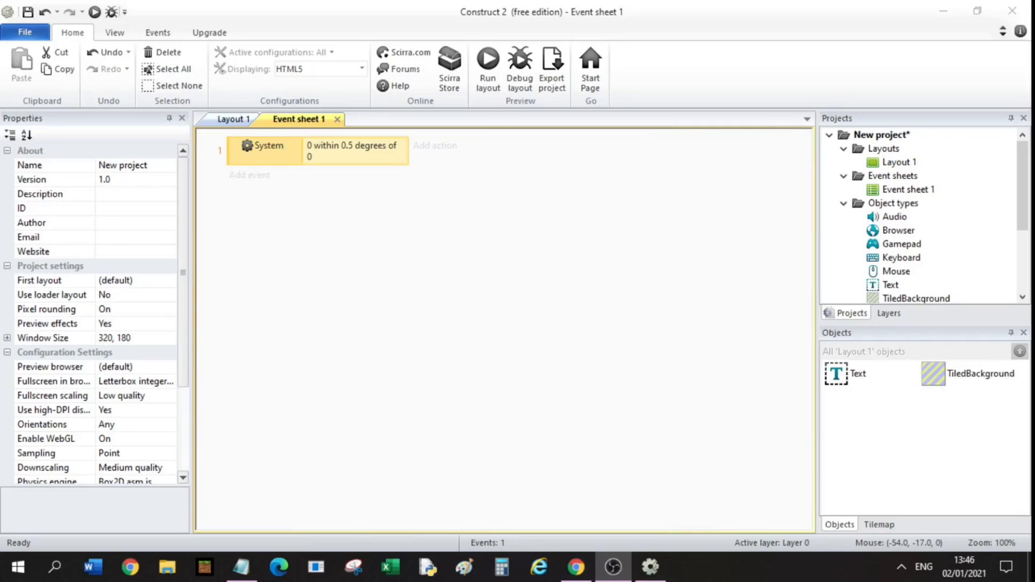
{"action": "mouse_move", "coordinate": [387, 247]}
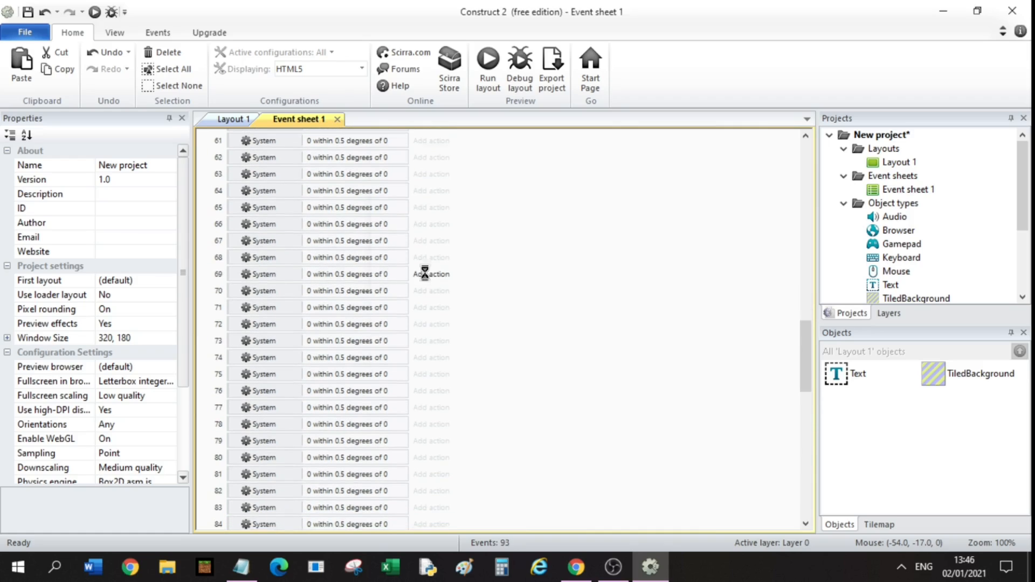
Step: Close Construct 2's free edition limits warning and add System event copies, reaching 198
{"action": "left_click", "coordinate": [430, 273]}
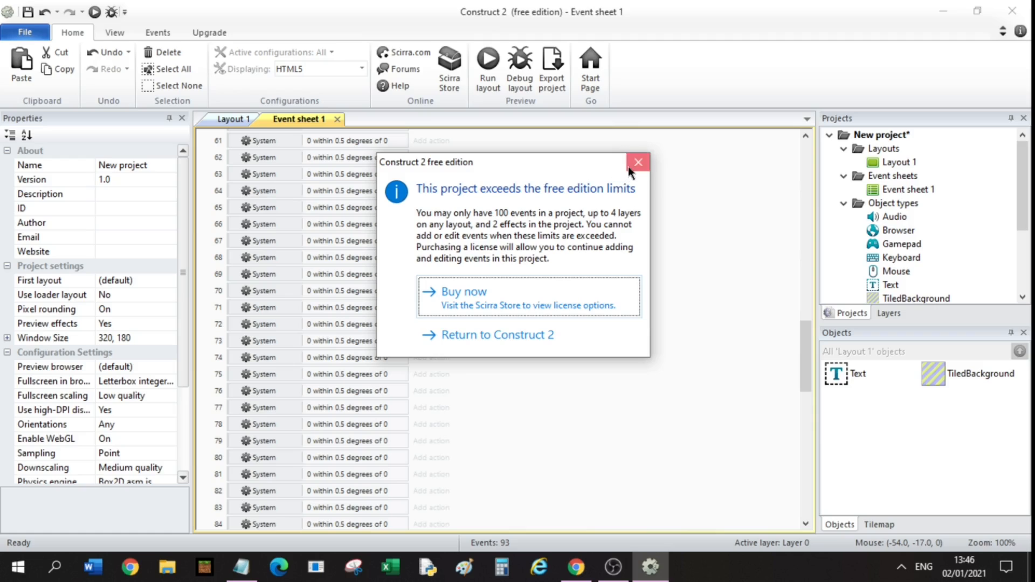
{"action": "left_click", "coordinate": [636, 162]}
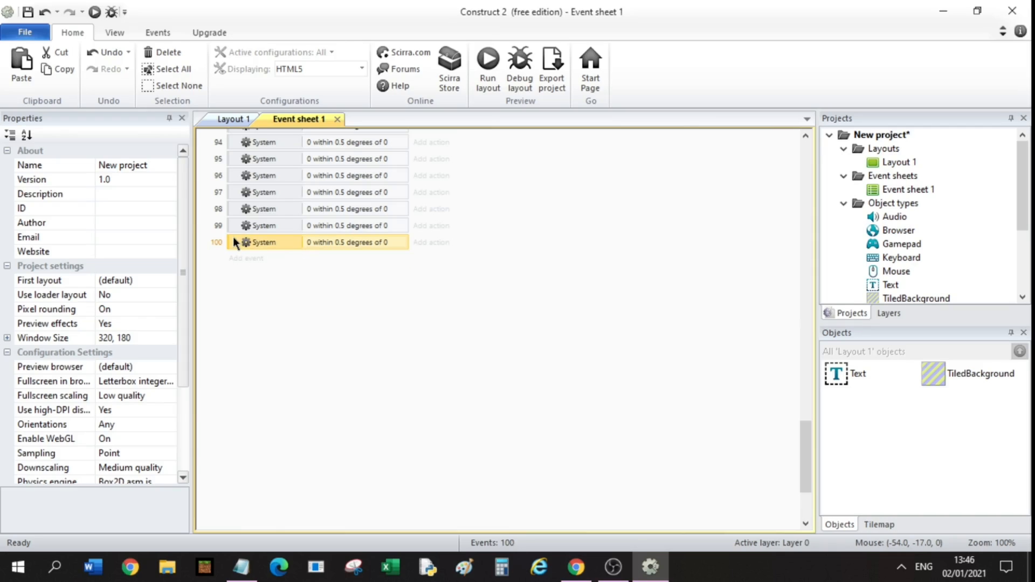
{"action": "key", "text": "Delete"}
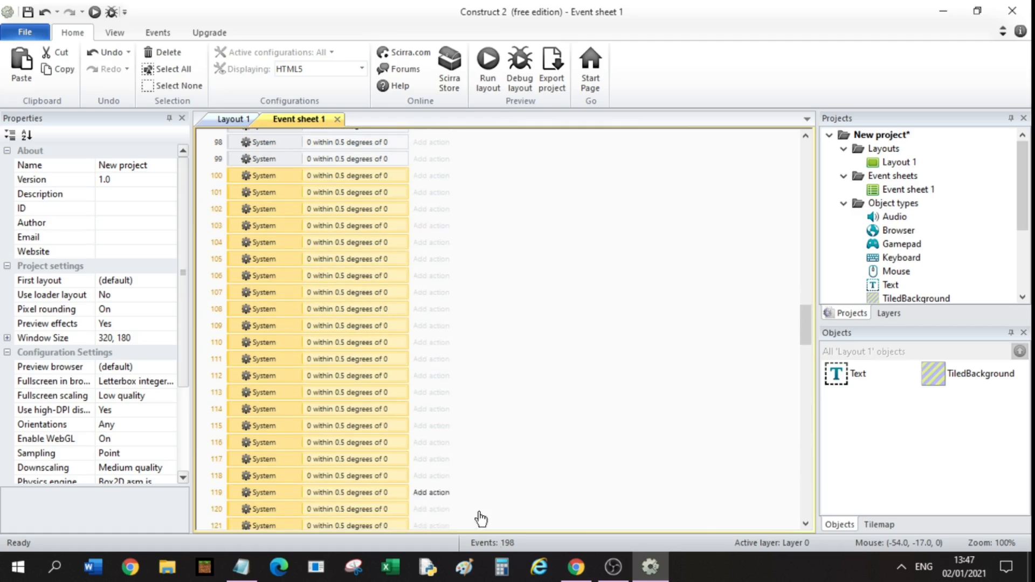
{"action": "mouse_move", "coordinate": [509, 550]}
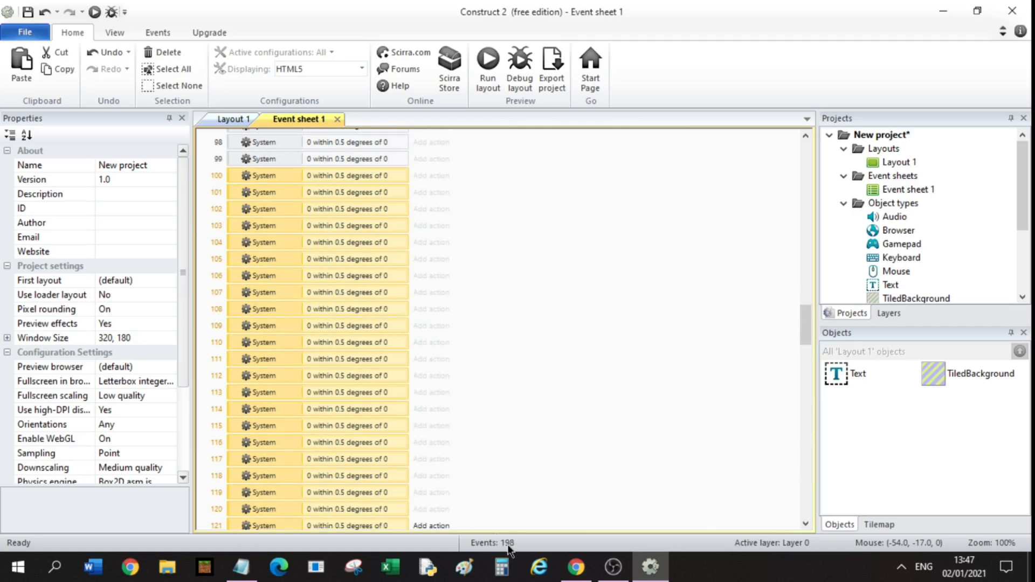